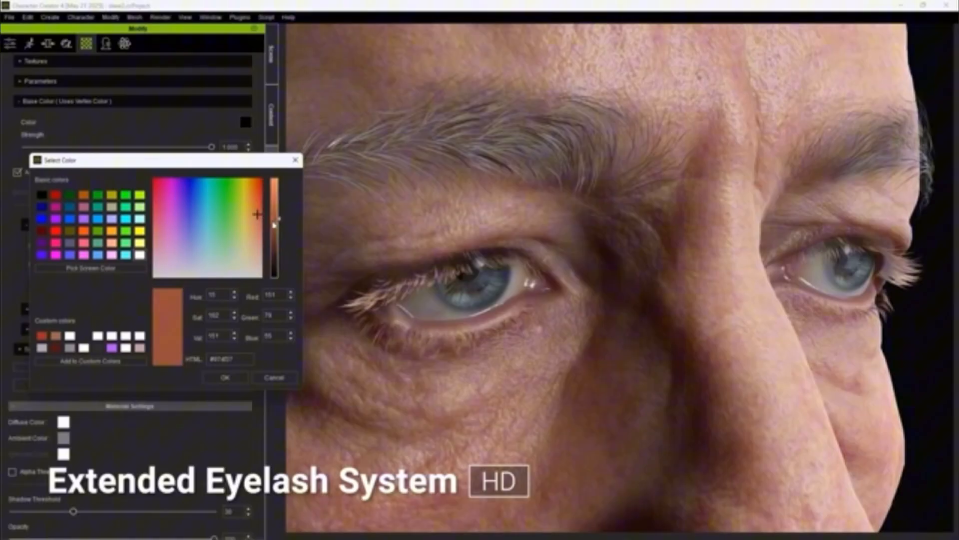
- Select pinky_metacarpal_l under hand_l in Aaron_Skeleton to show its transforms in Details
click(225, 377)
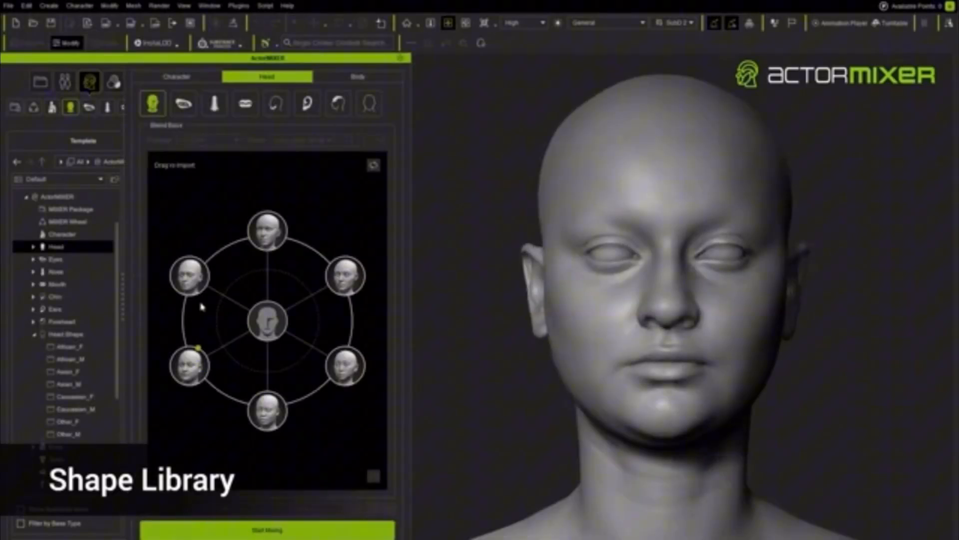
click(217, 103)
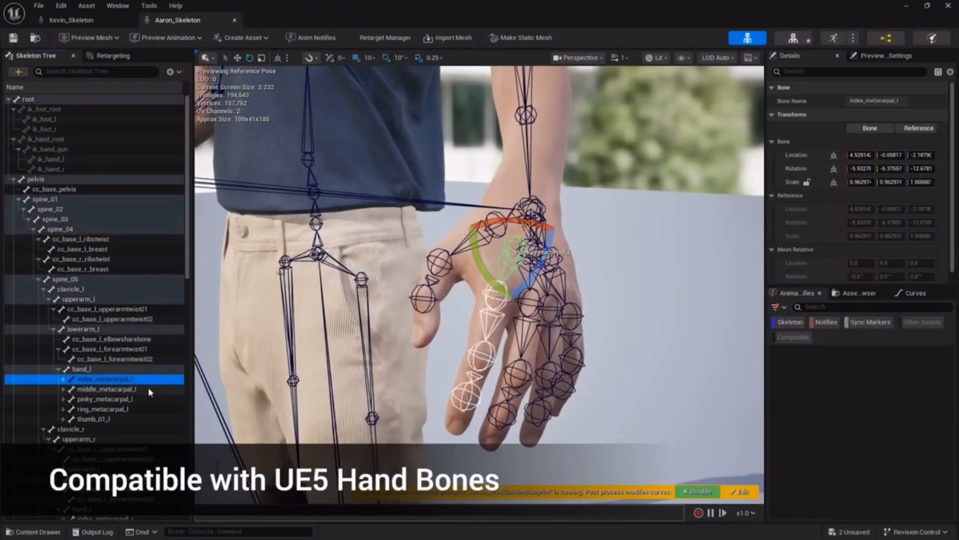
click(104, 398)
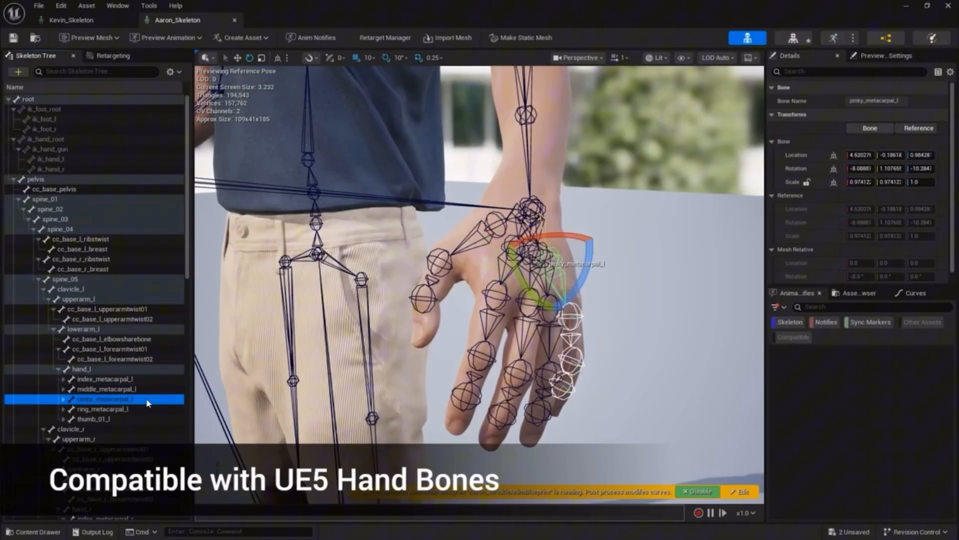